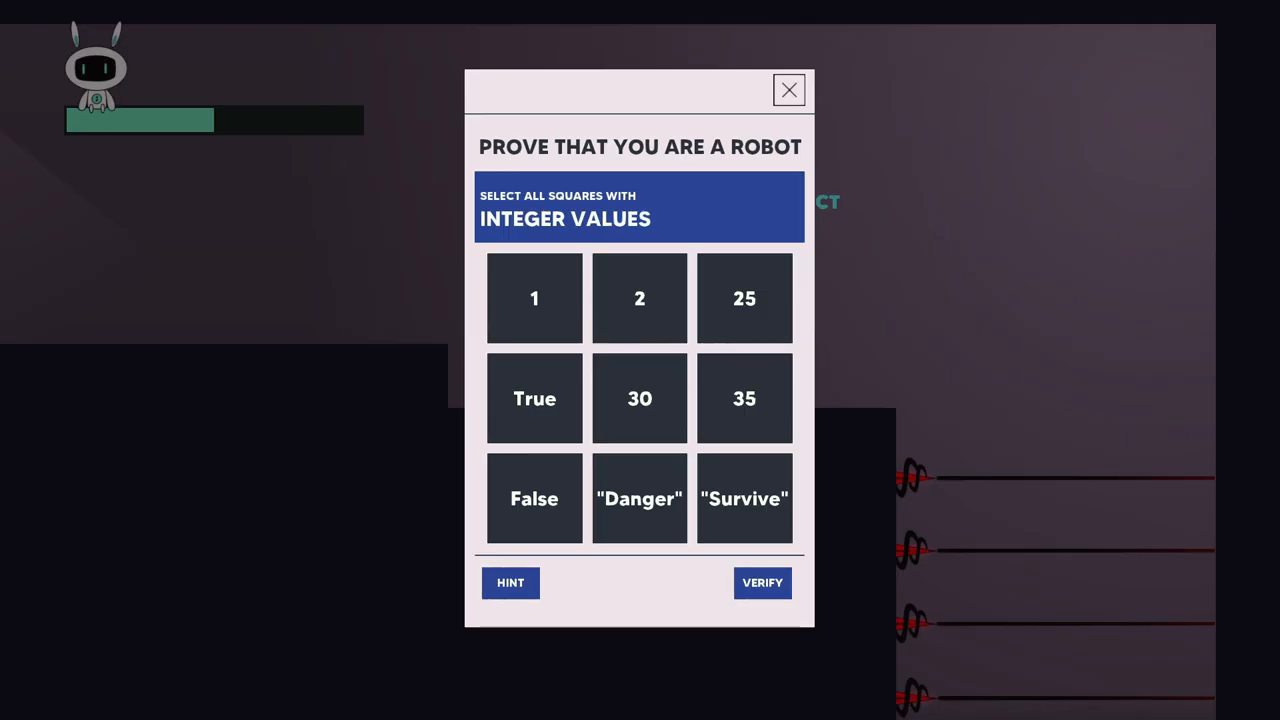
pyautogui.click(534, 298)
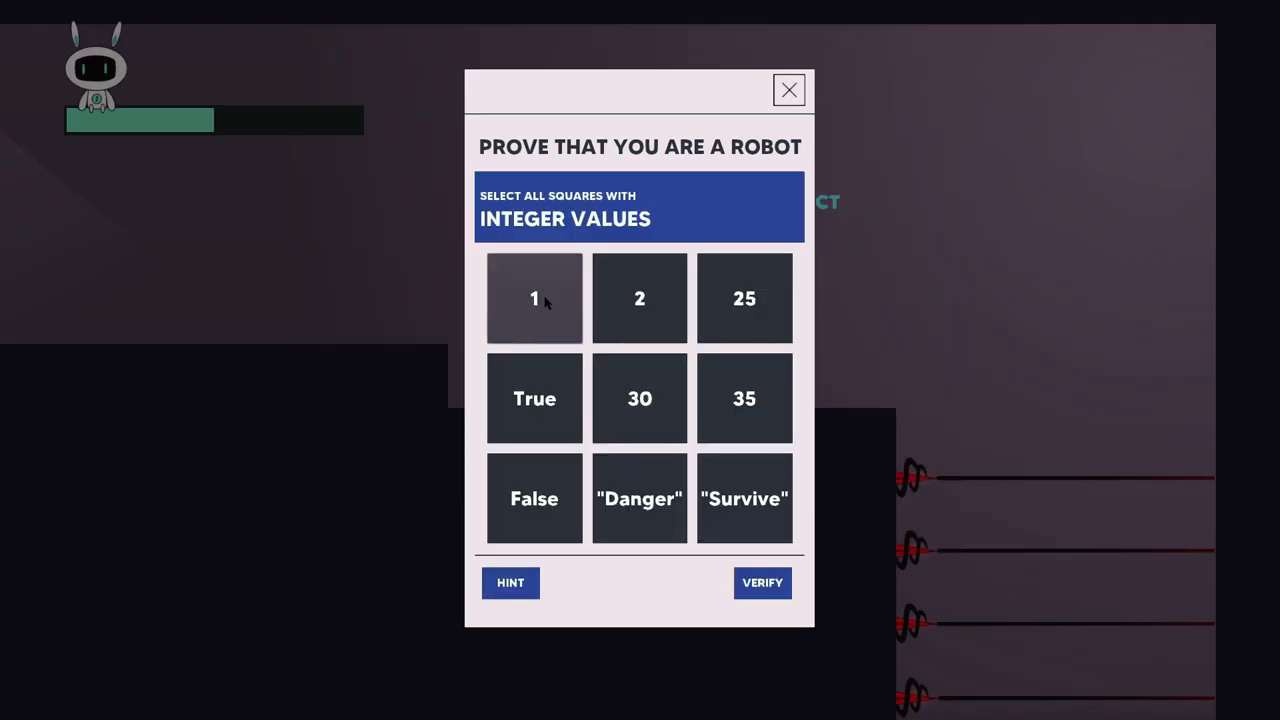